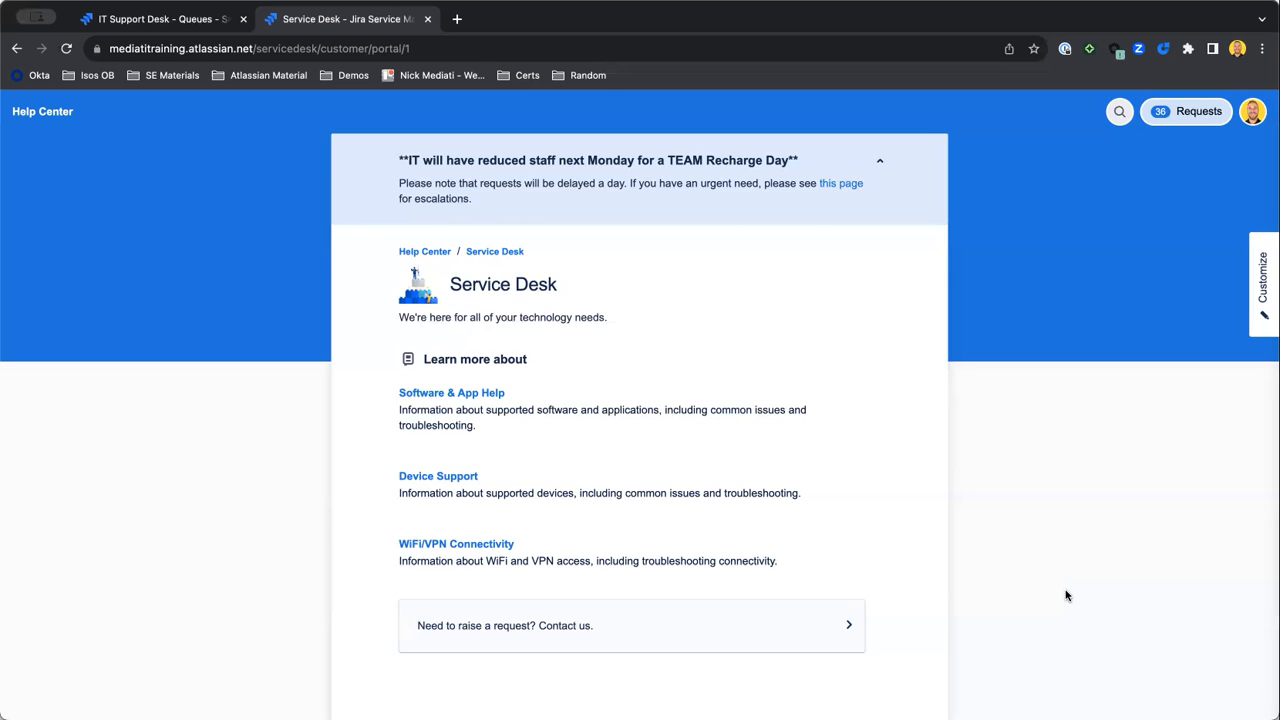
pyautogui.moveTo(456, 544)
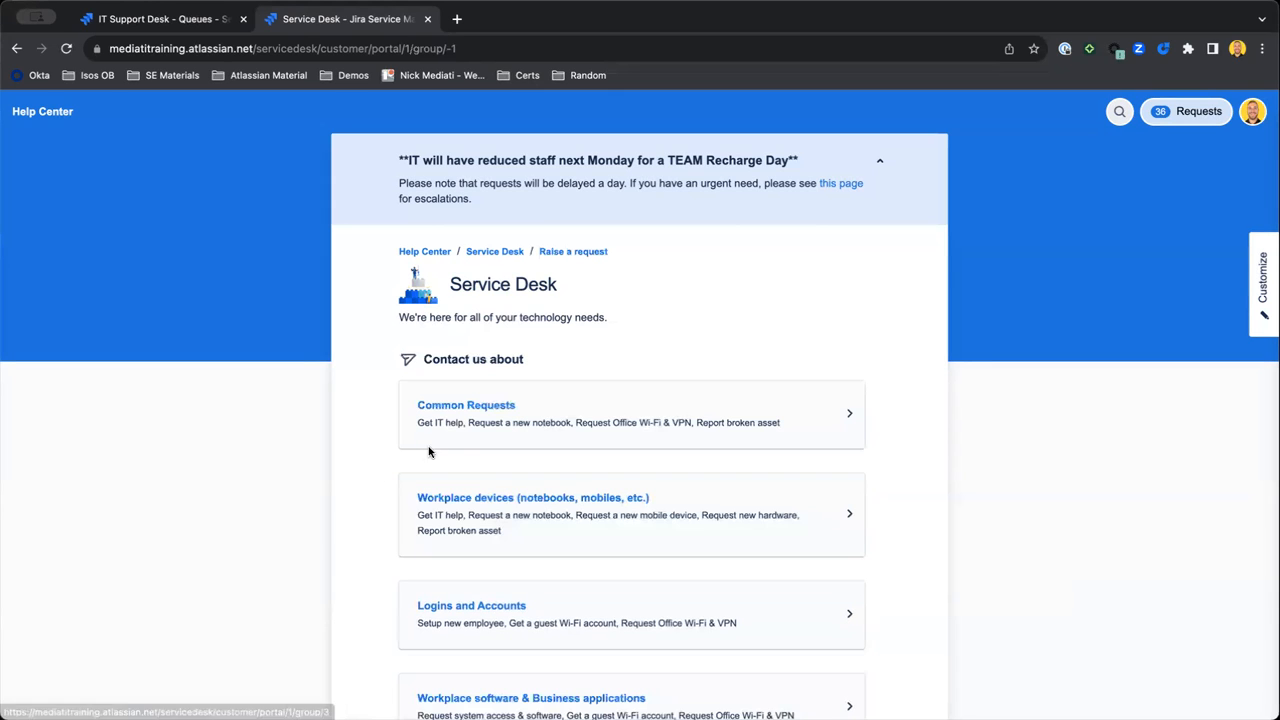
# - Show the request types listed under the Common Requests group on the portal
pyautogui.click(464, 404)
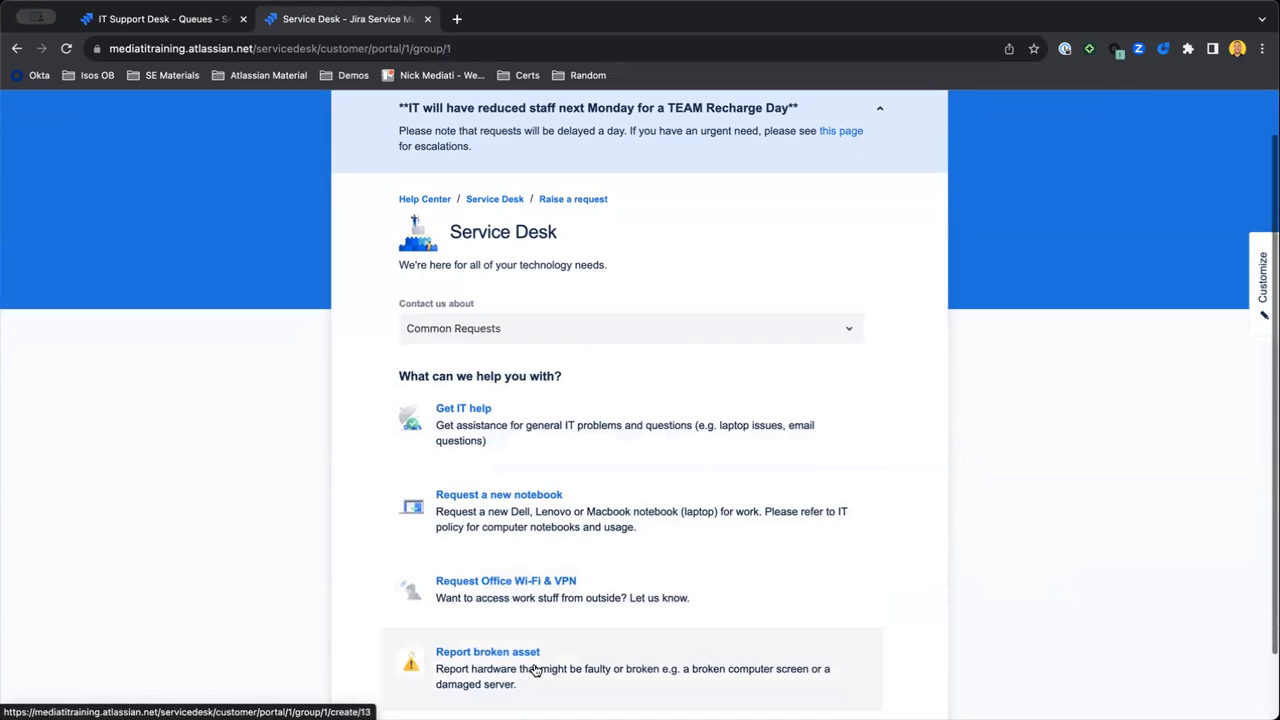
# - Start a Report broken asset request and focus its 'Summarize the problem' field
pyautogui.click(488, 652)
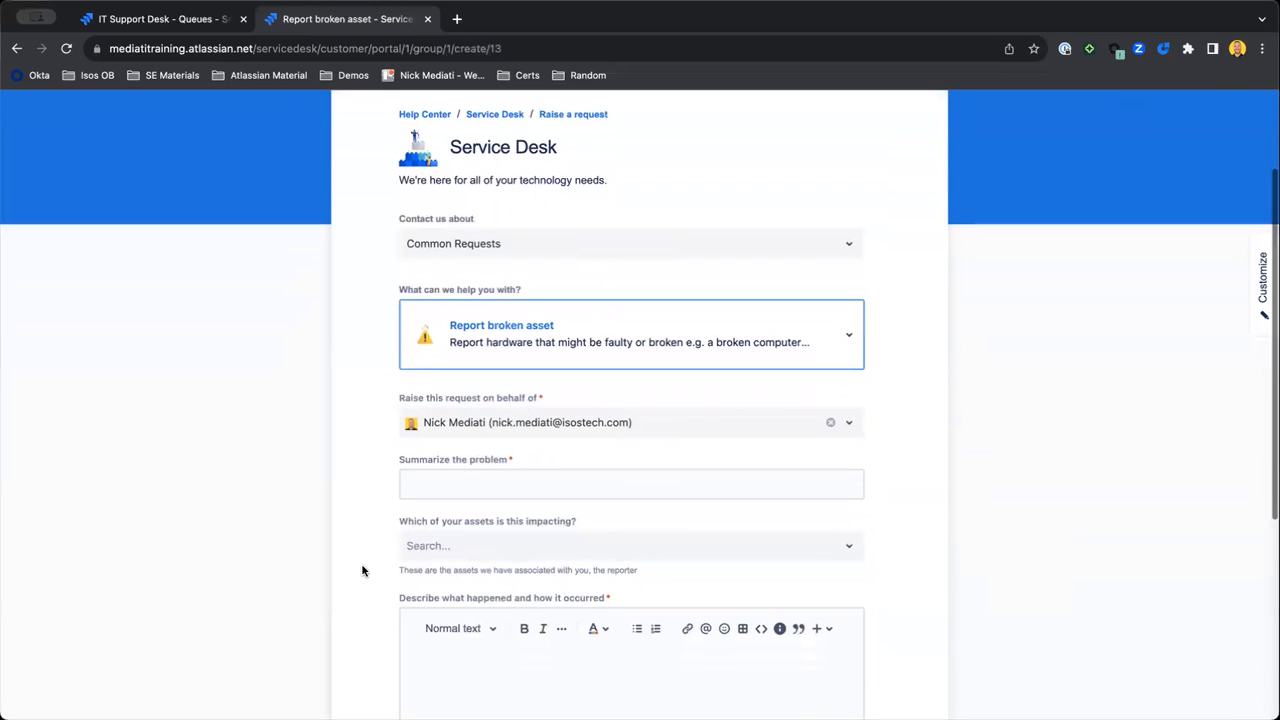
pyautogui.scroll(-3)
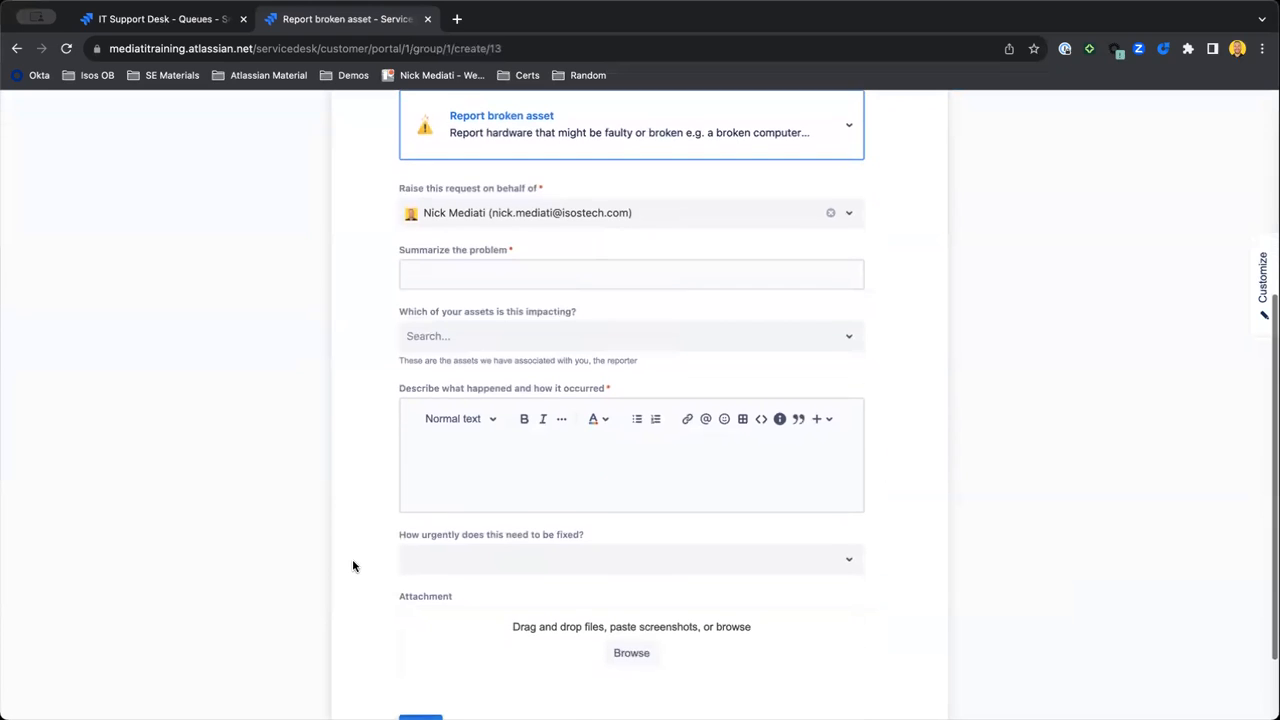
pyautogui.scroll(-3)
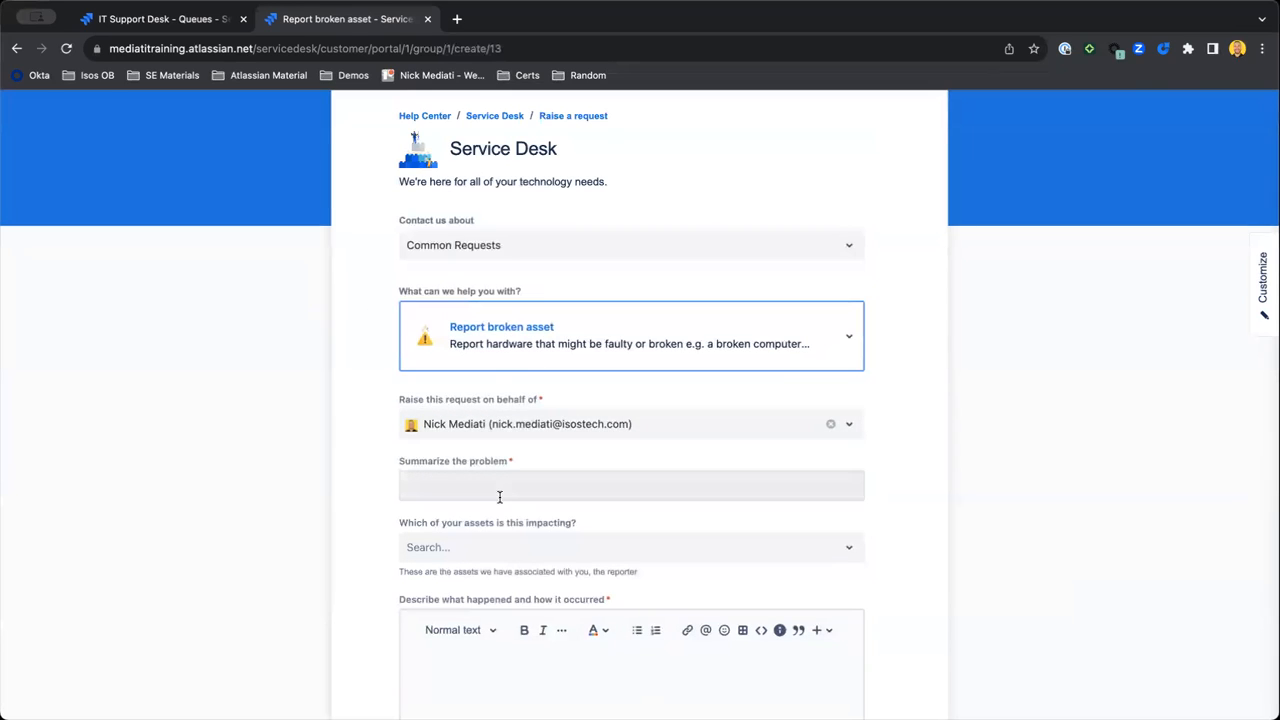
pyautogui.click(630, 486)
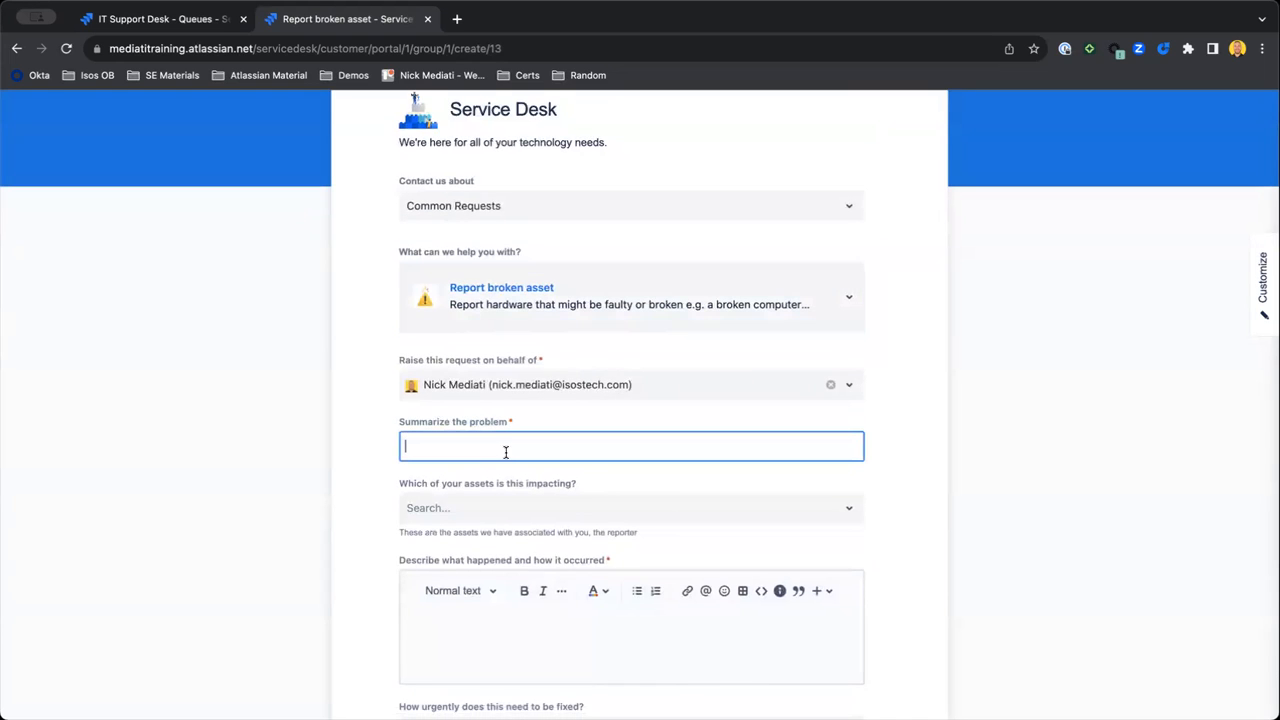
# - Review the rest of the Report broken asset form down to the Send button
pyautogui.scroll(-3)
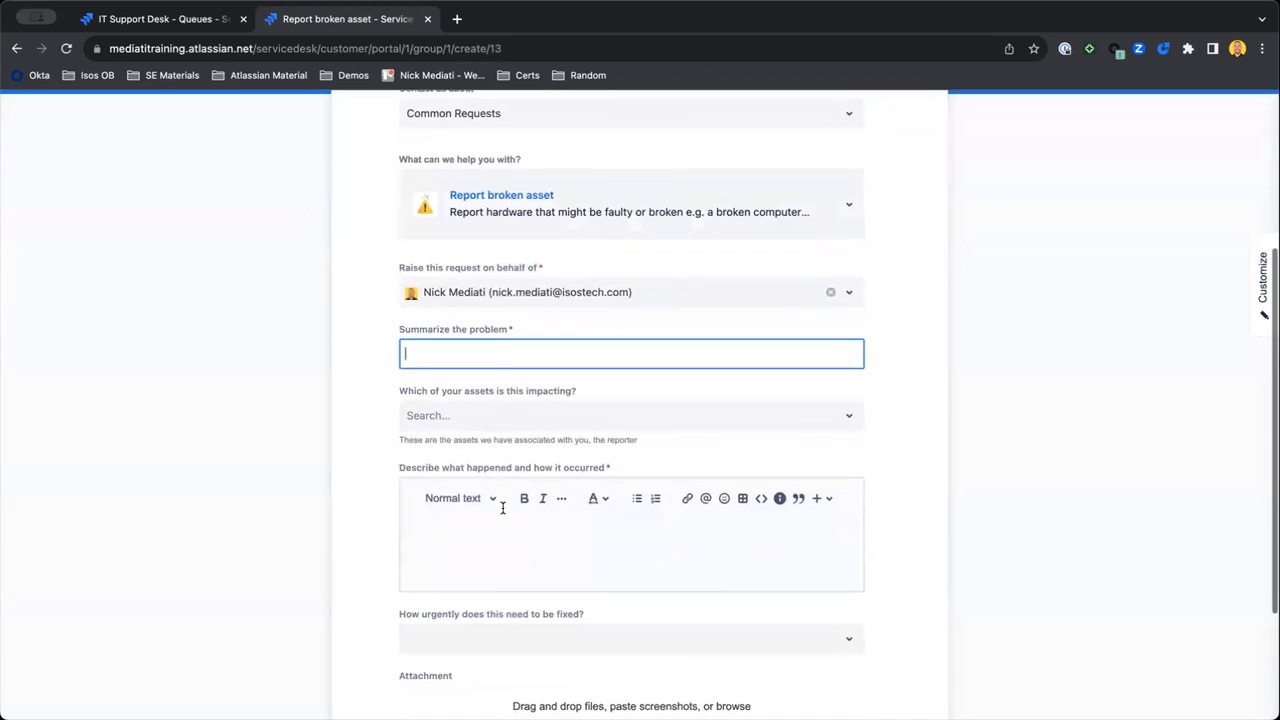
pyautogui.scroll(-3)
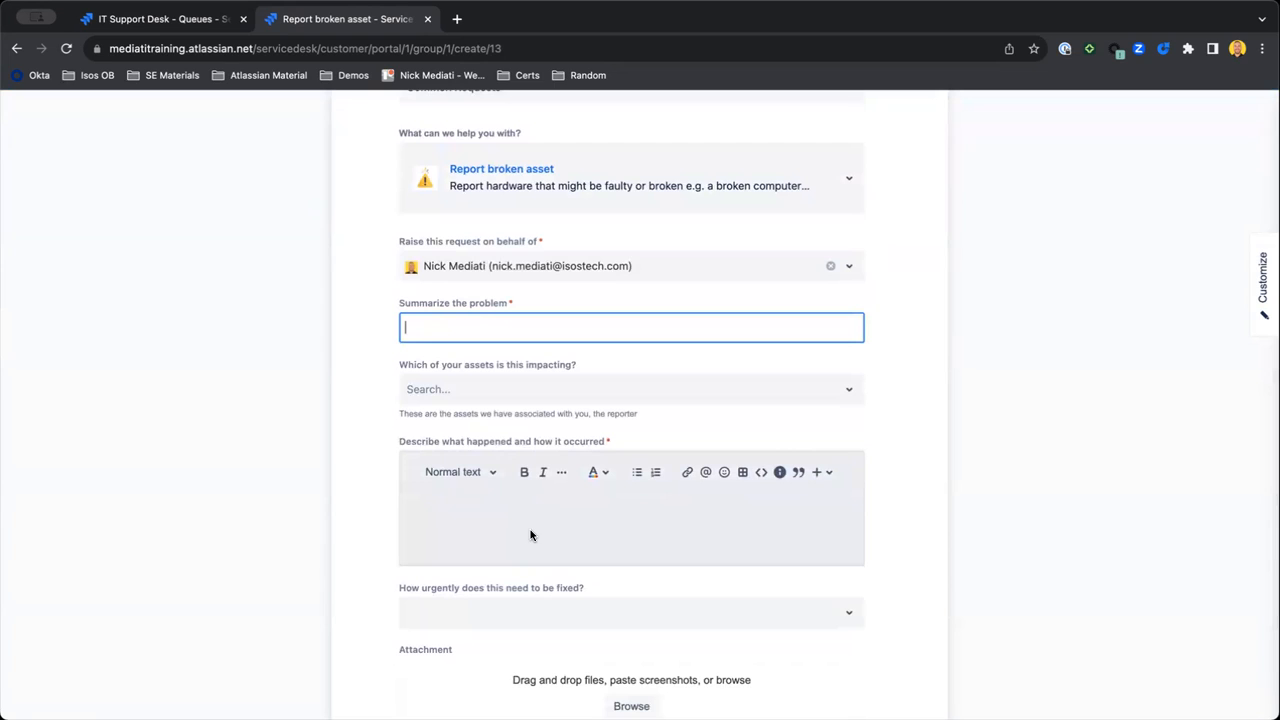
pyautogui.scroll(-3)
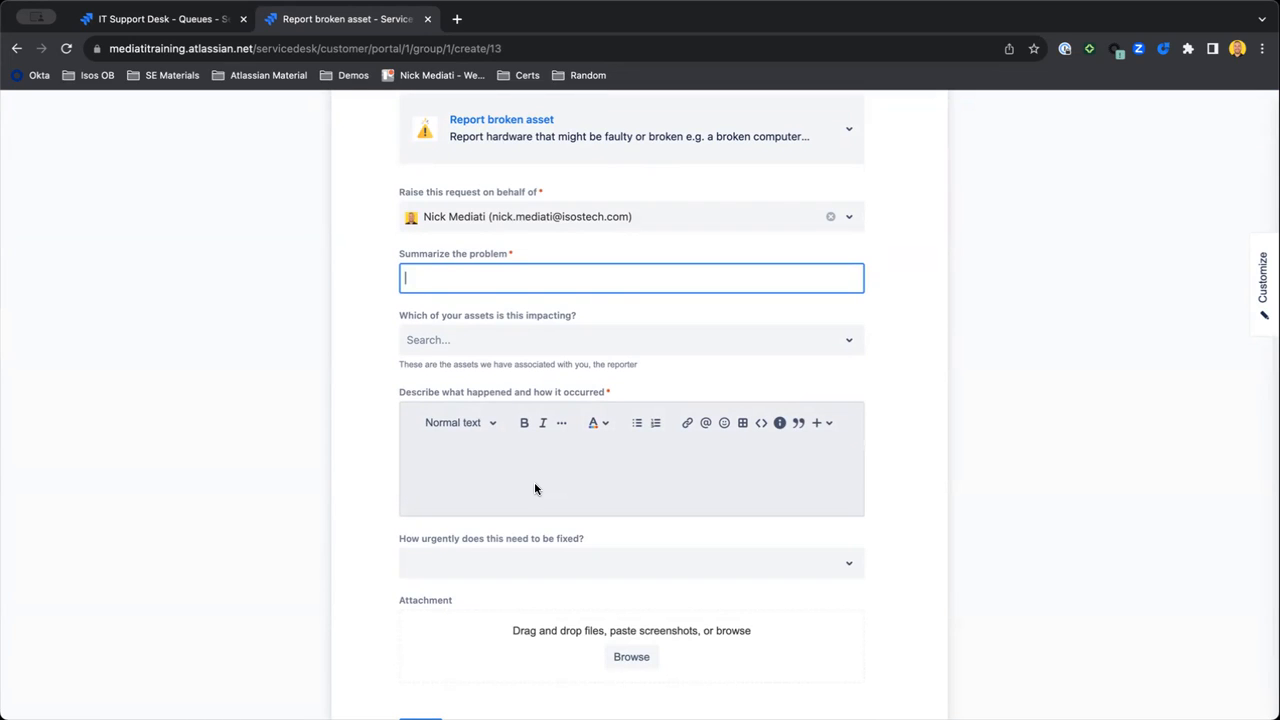
pyautogui.moveTo(560, 478)
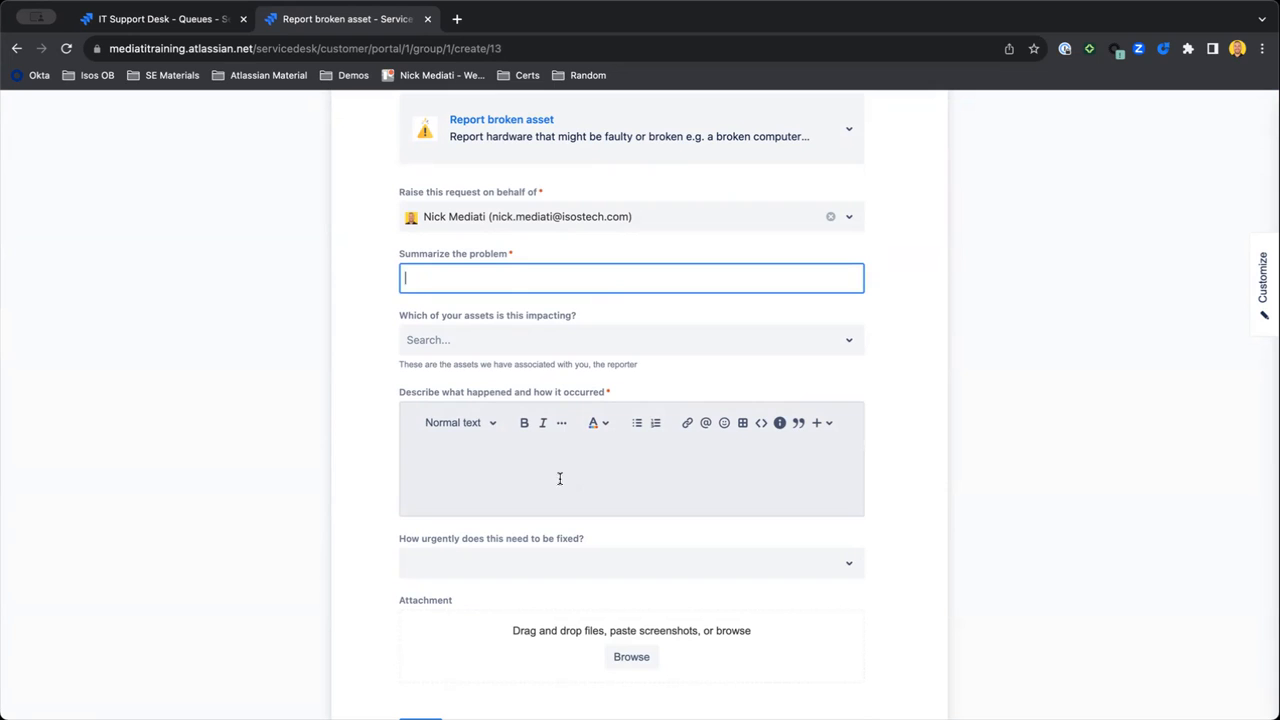
pyautogui.moveTo(552, 496)
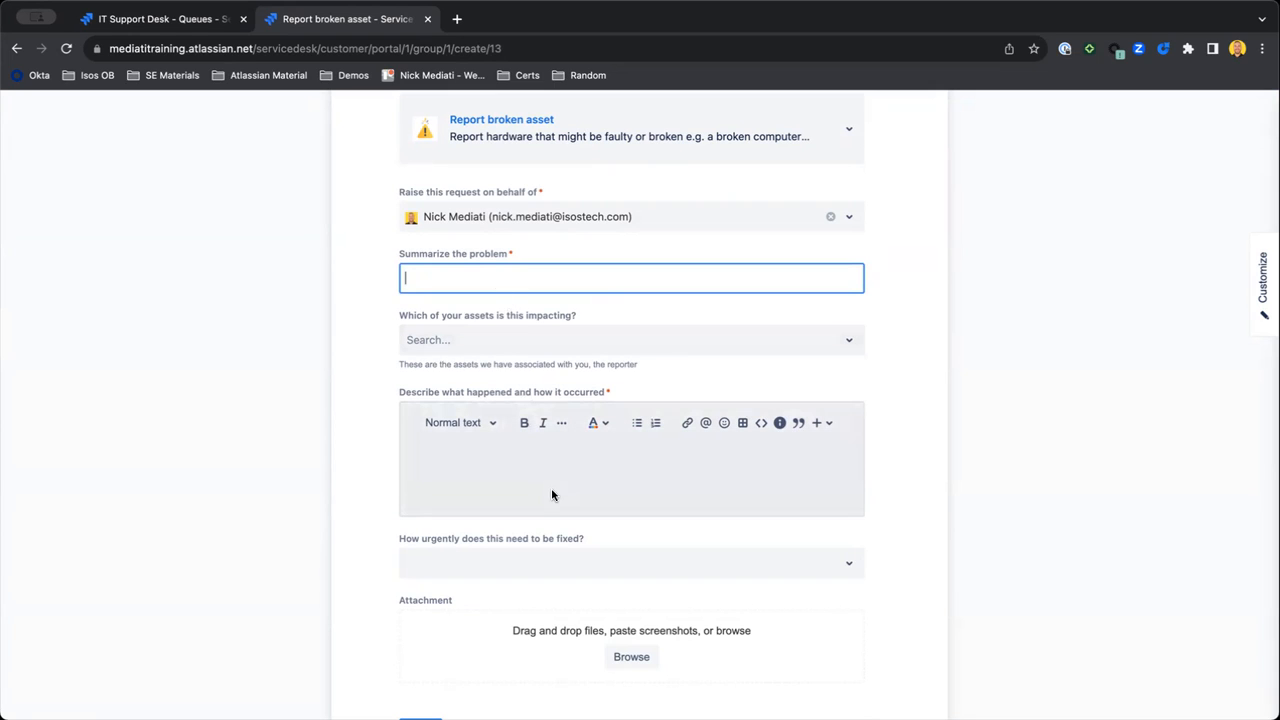
pyautogui.scroll(-3)
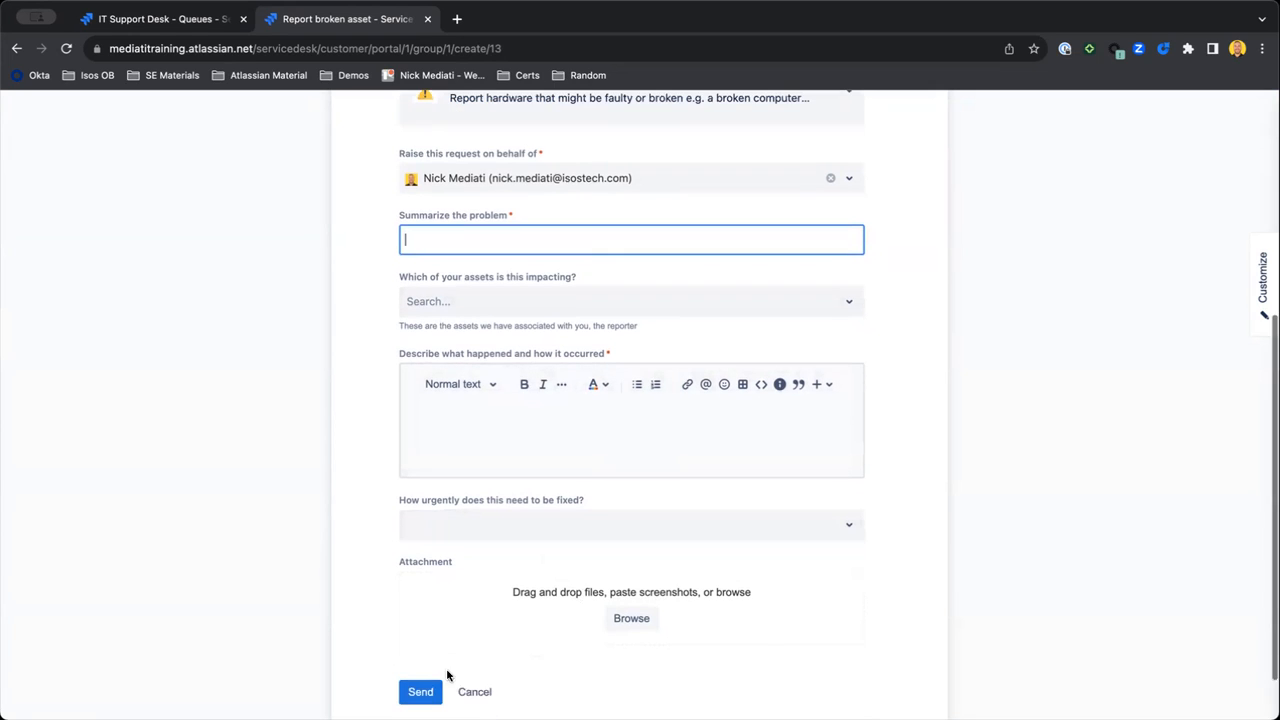
pyautogui.moveTo(544, 488)
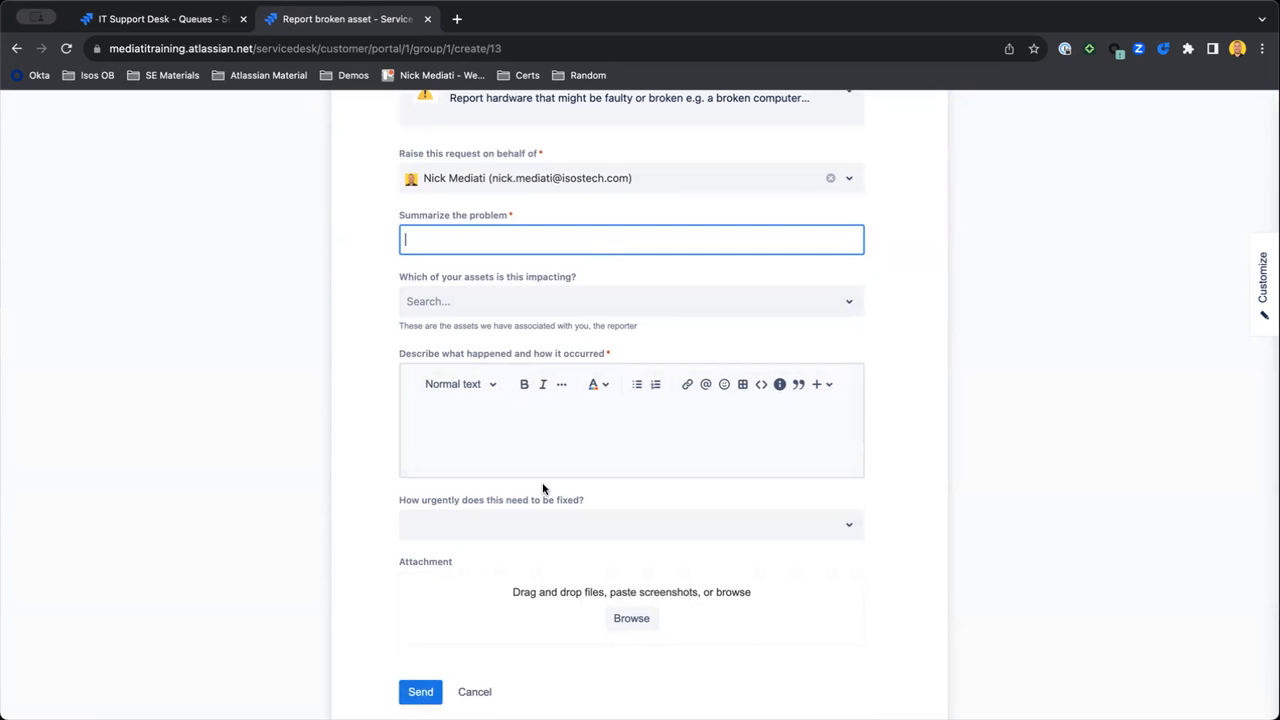
pyautogui.scroll(3)
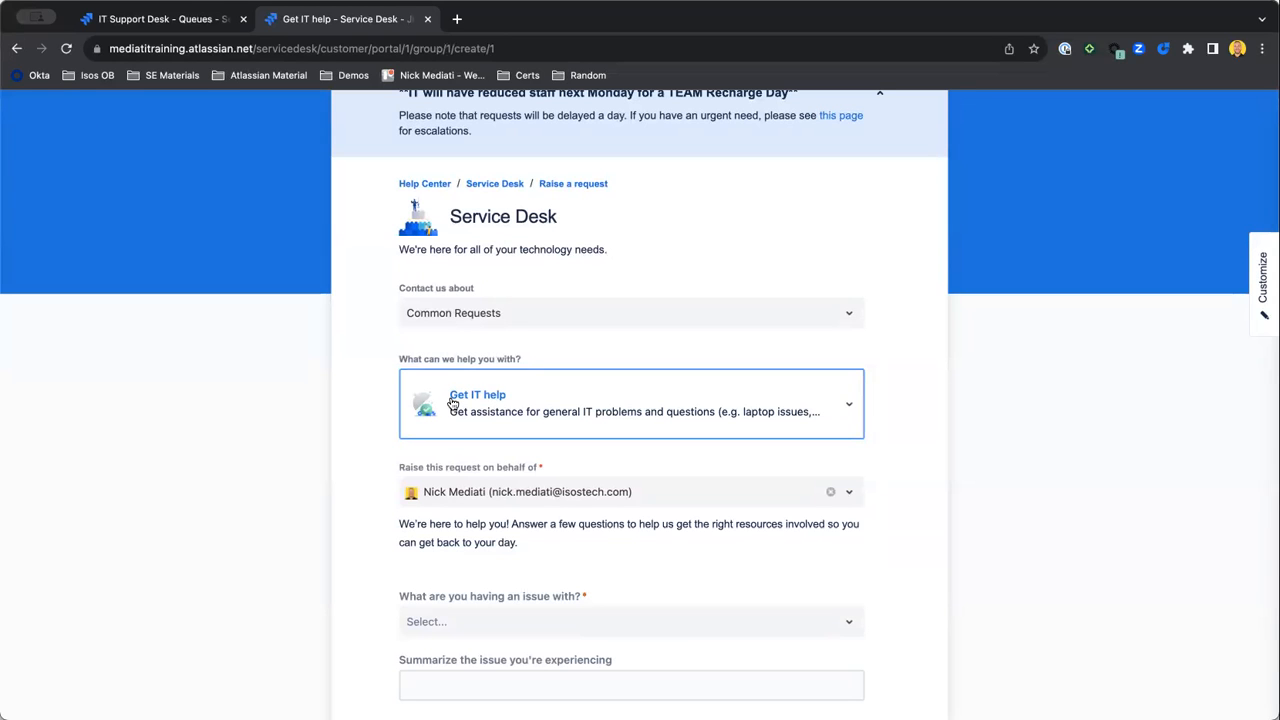
# - Bring the Get IT help form's 'What are you having an issue with?' field into view
pyautogui.scroll(-3)
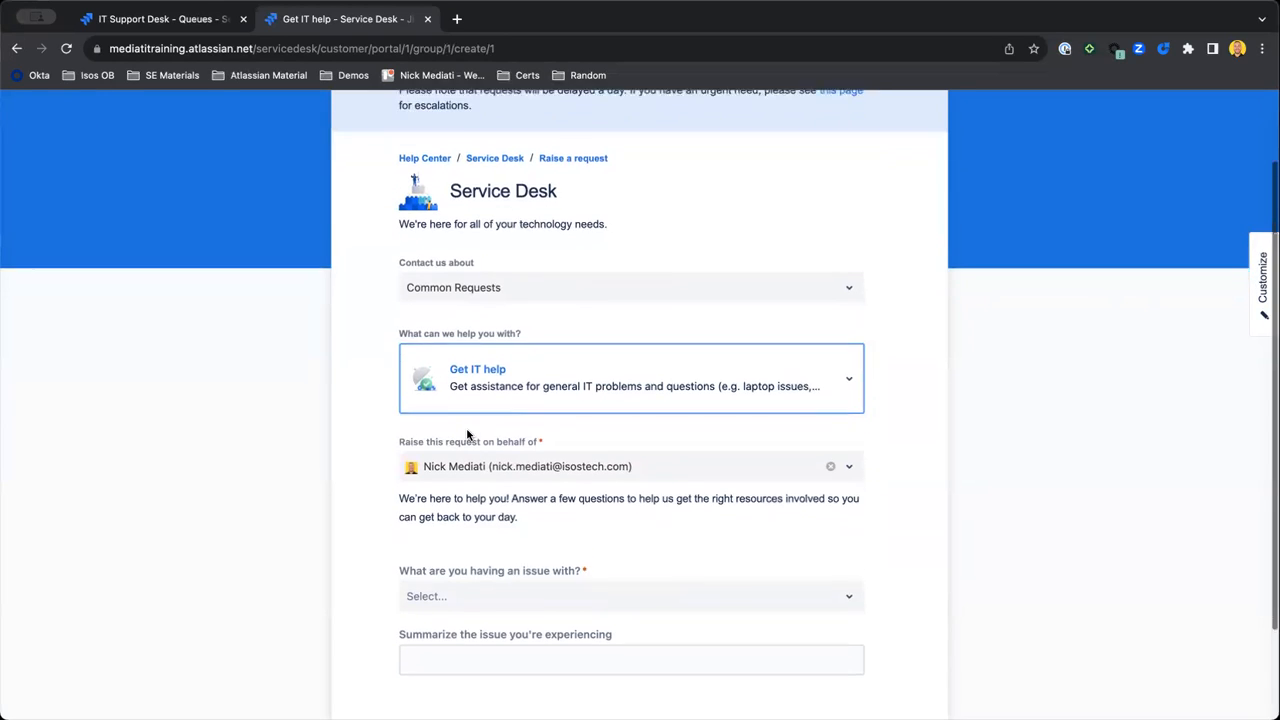
pyautogui.scroll(-3)
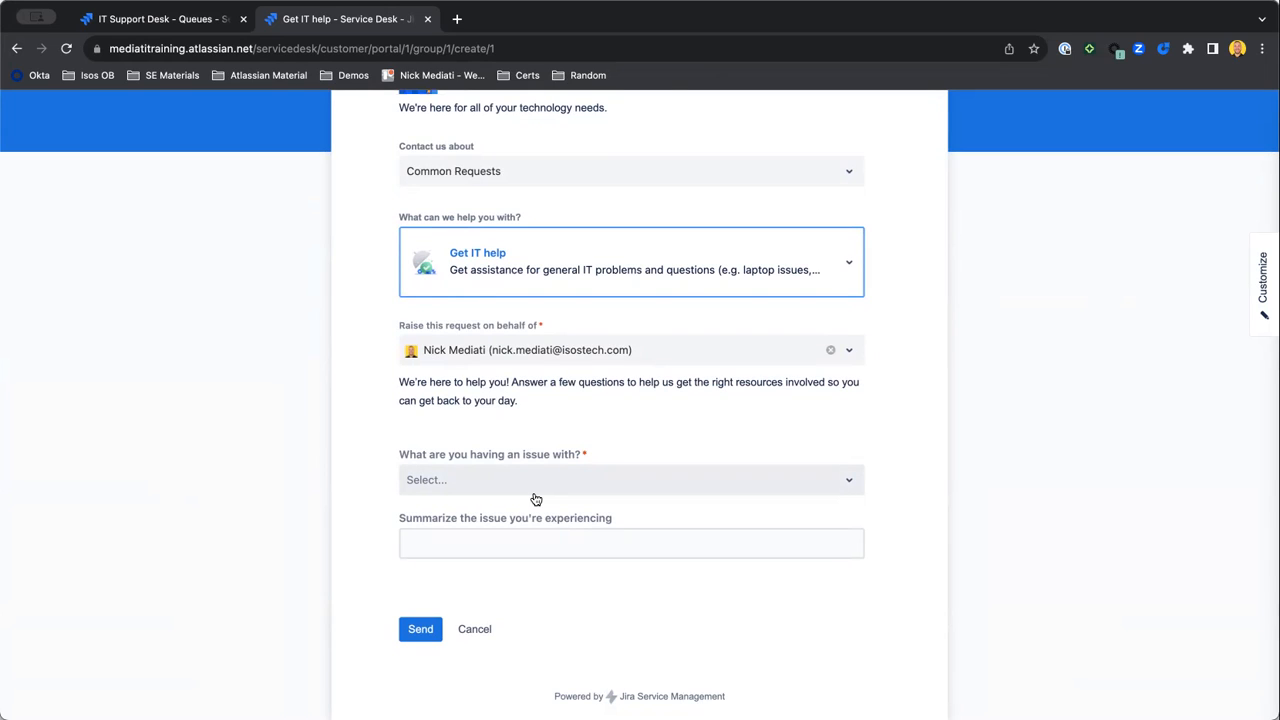
pyautogui.moveTo(530, 492)
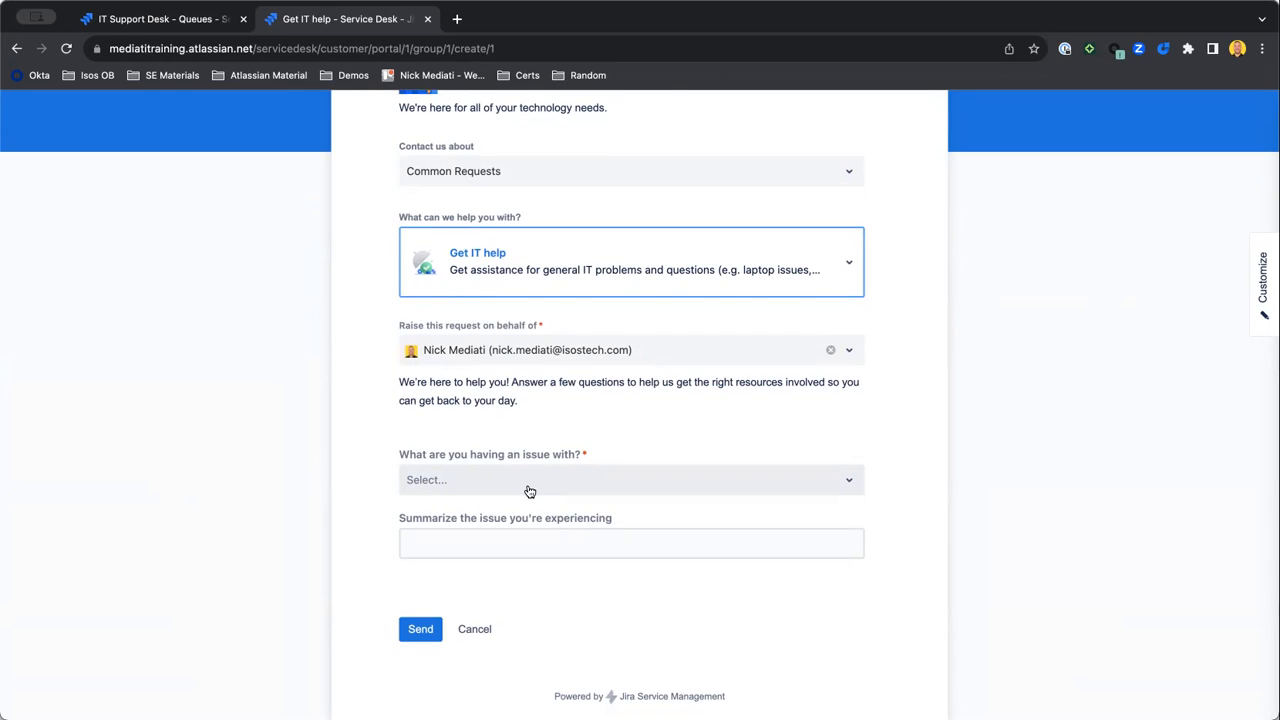
# - Answer the IT help questions with My Device as the issue and Laptop as the device type
pyautogui.click(630, 480)
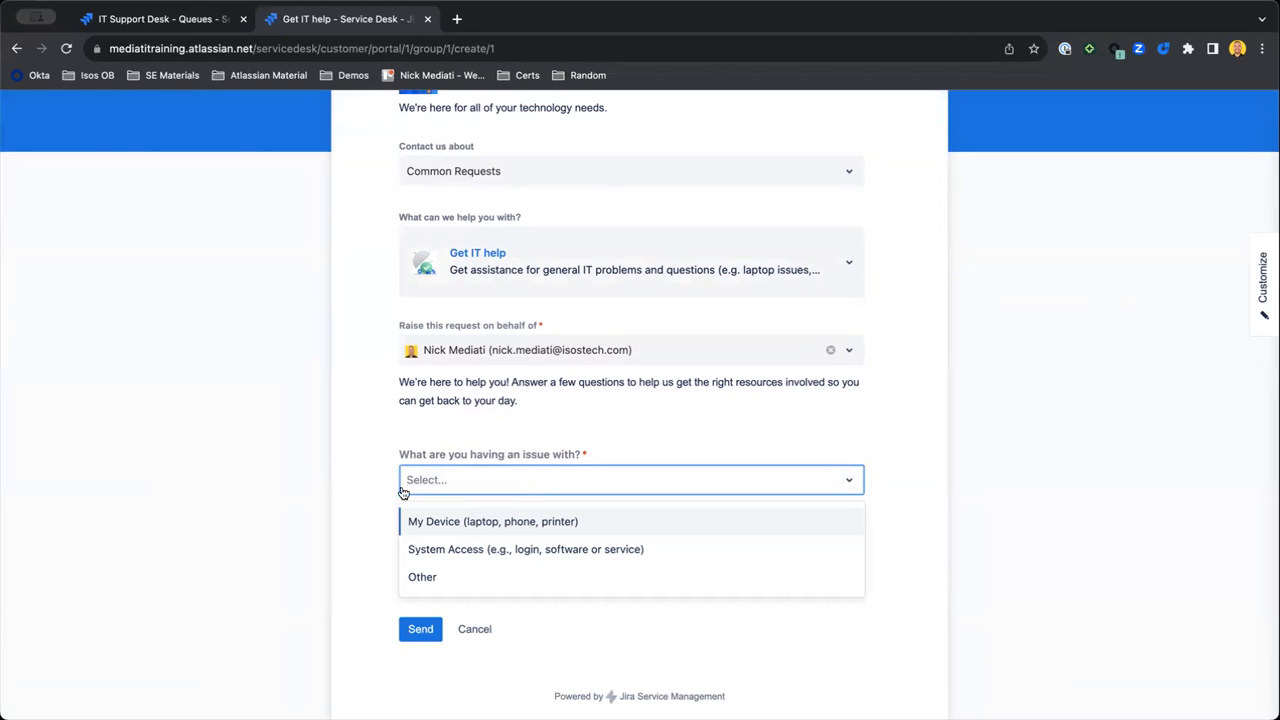
pyautogui.click(492, 520)
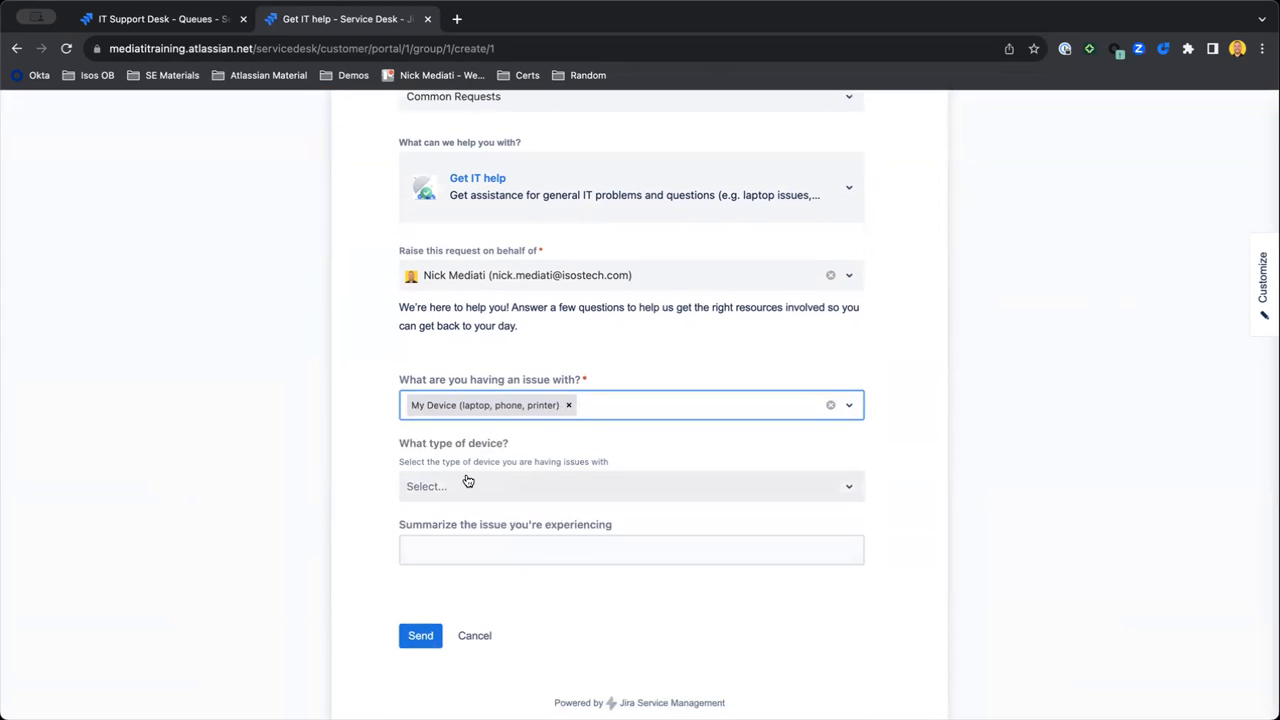
pyautogui.moveTo(476, 486)
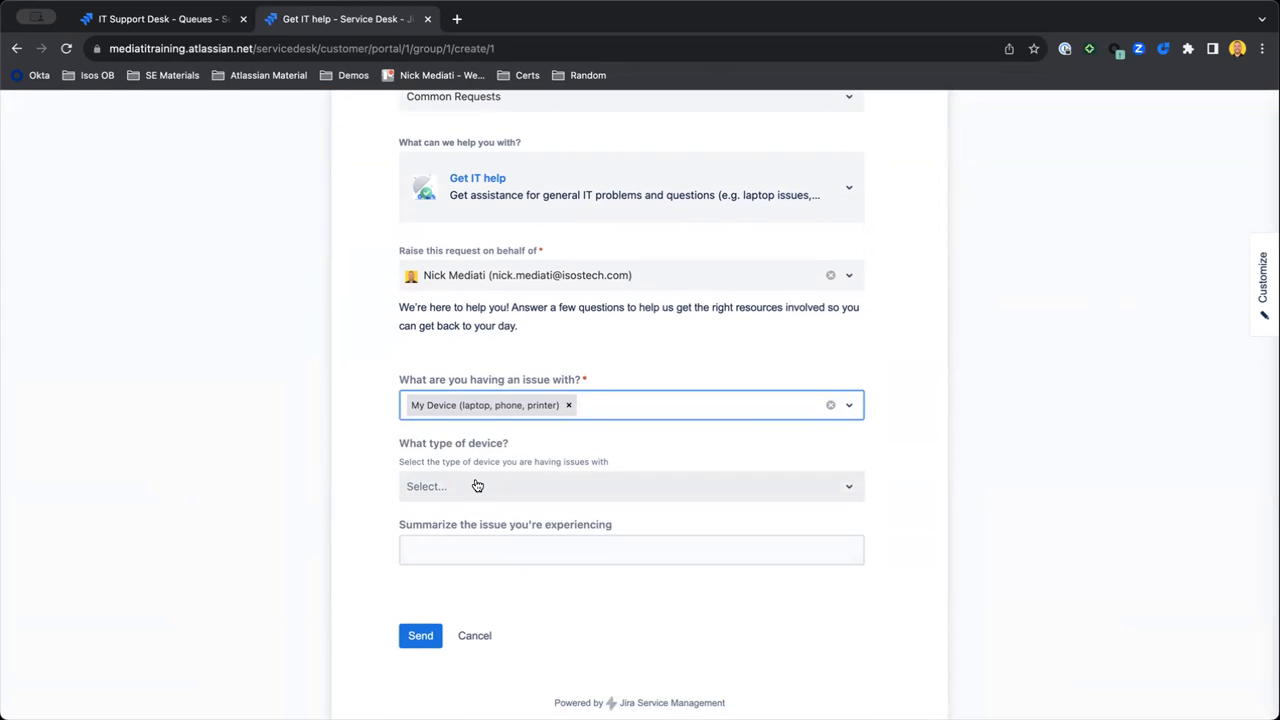
pyautogui.click(630, 486)
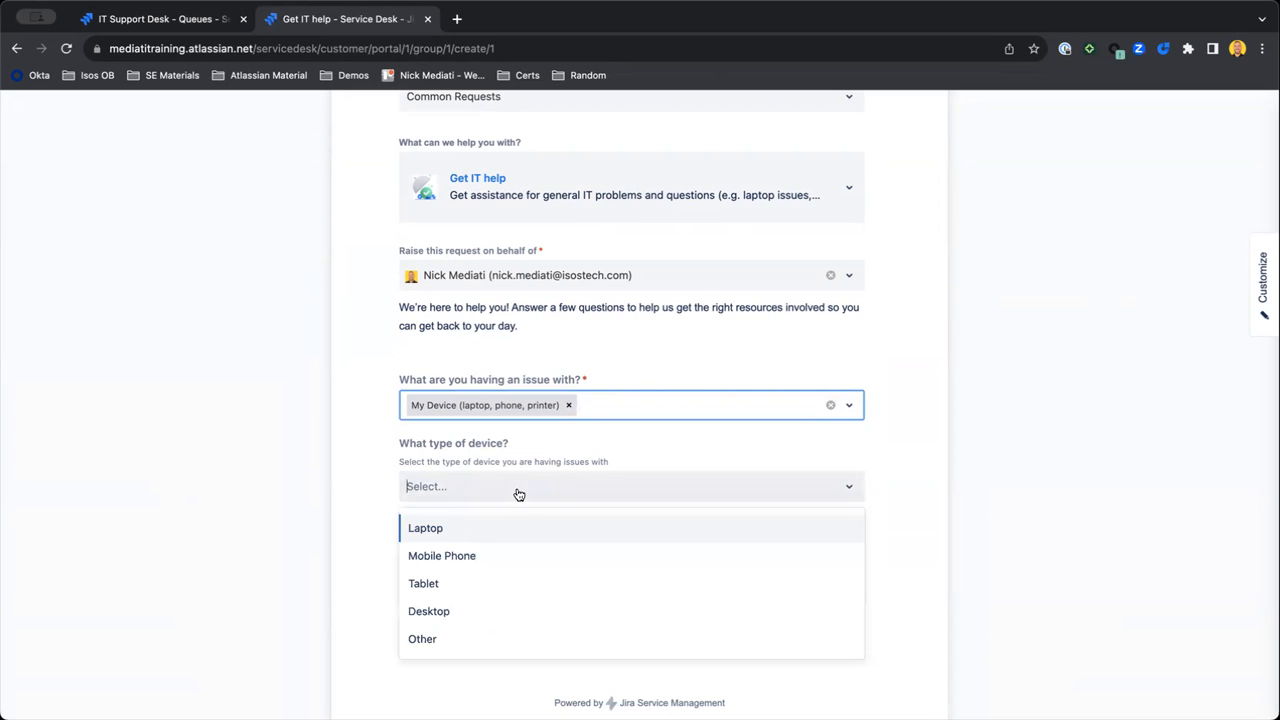
pyautogui.moveTo(580, 600)
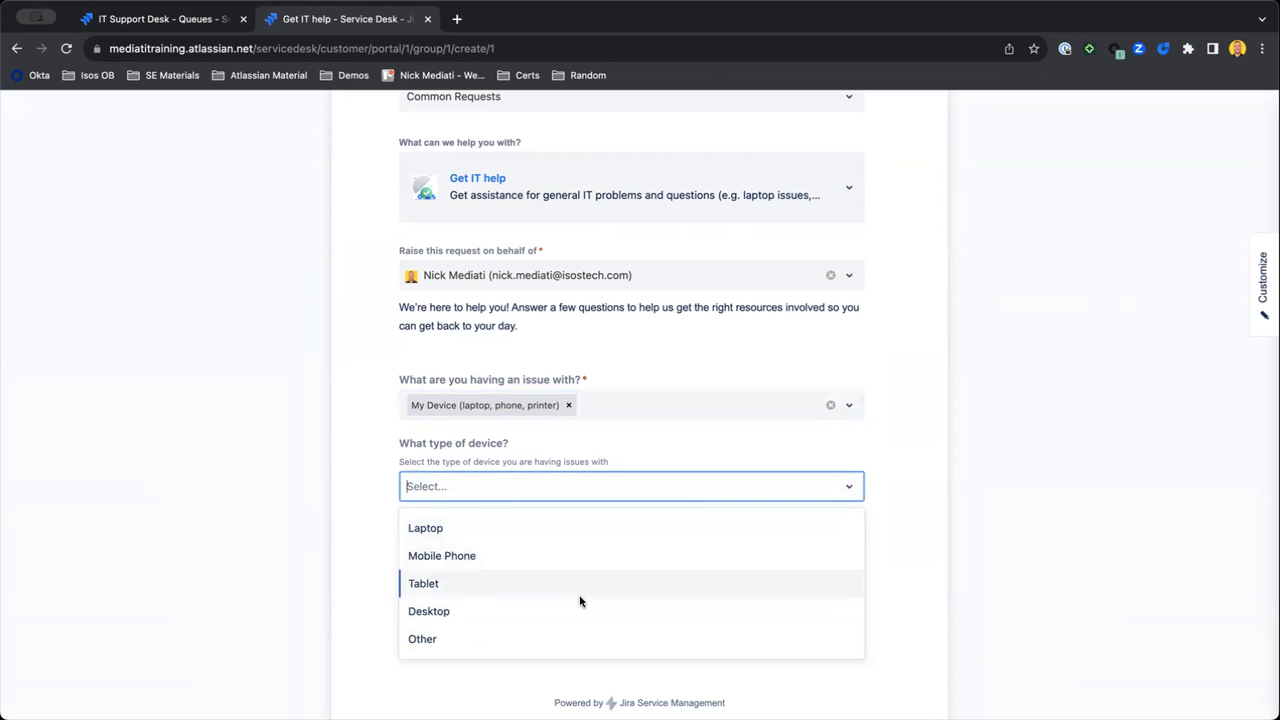
pyautogui.click(424, 528)
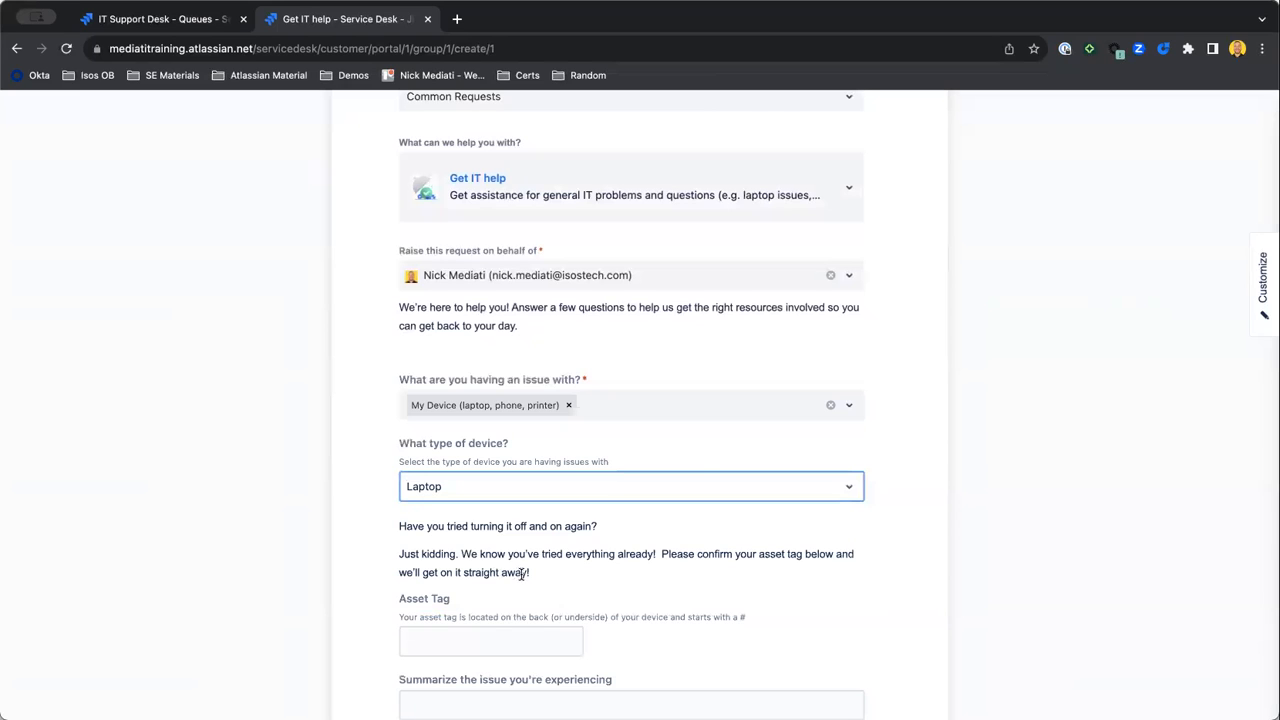
# - Review the newly revealed laptop message and Computer Issue questions, including Asset Tag
pyautogui.moveTo(398, 526); pyautogui.dragTo(528, 572)
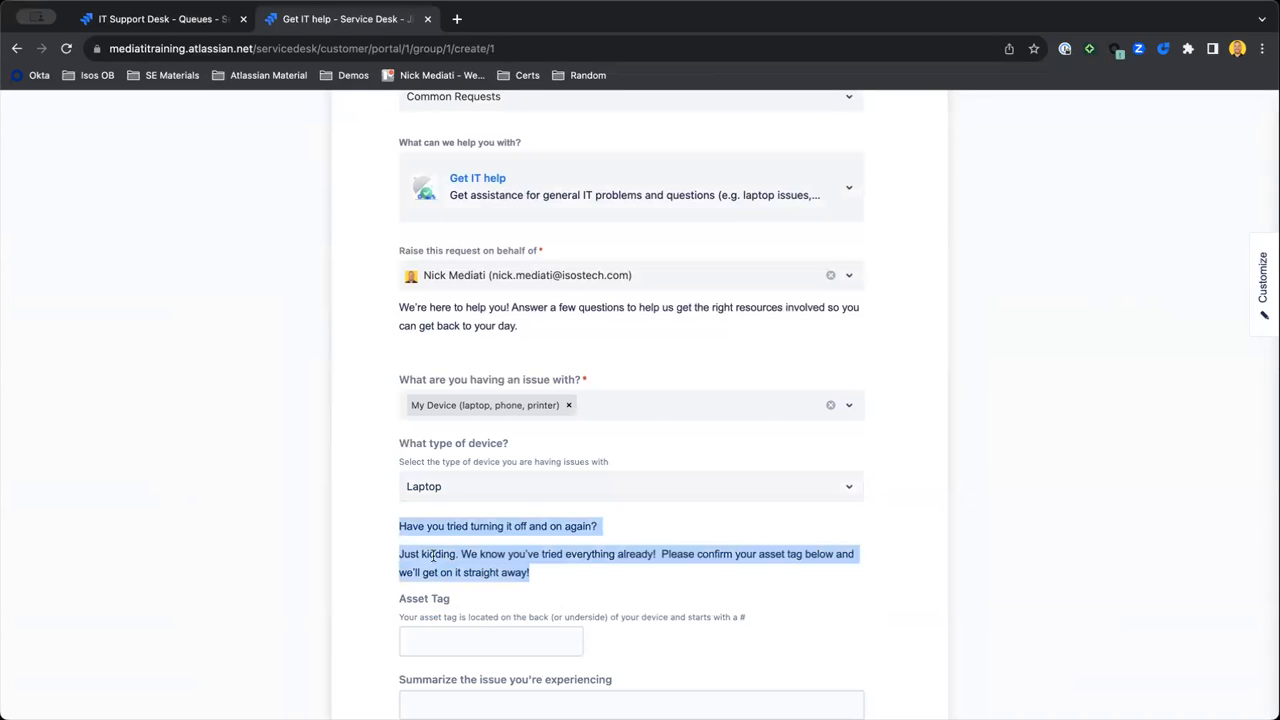
pyautogui.click(490, 640)
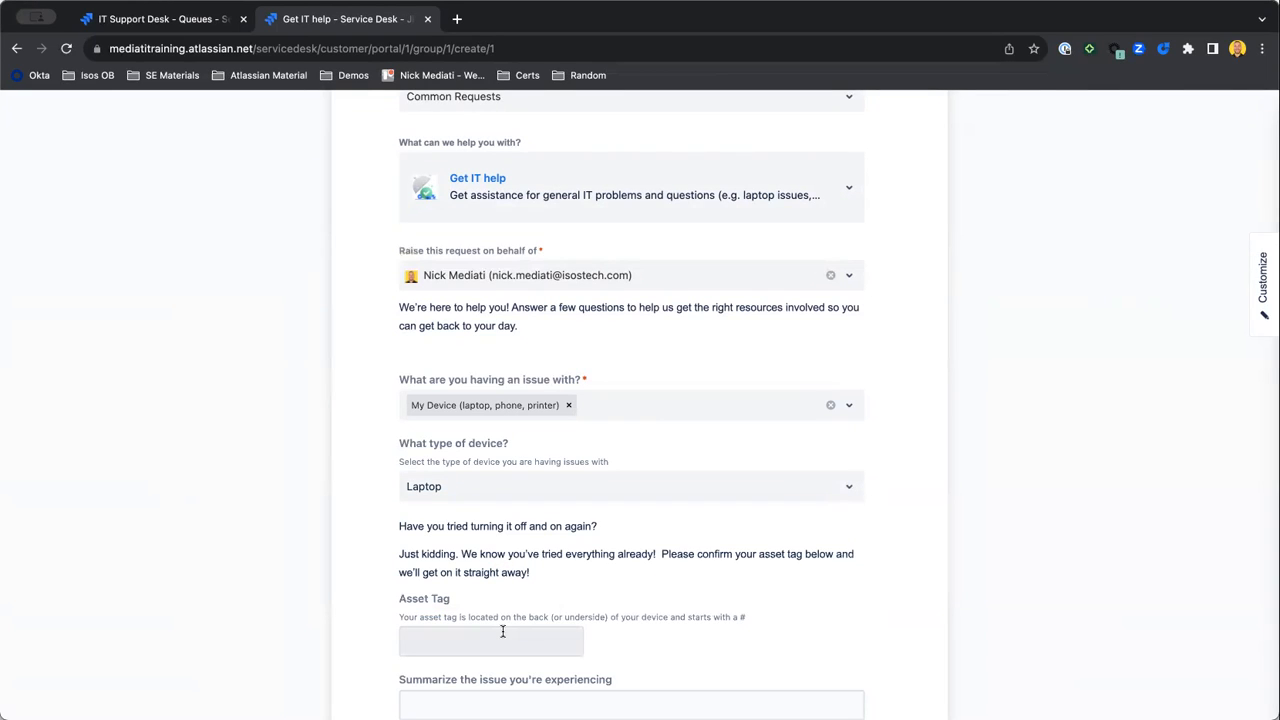
pyautogui.scroll(-3)
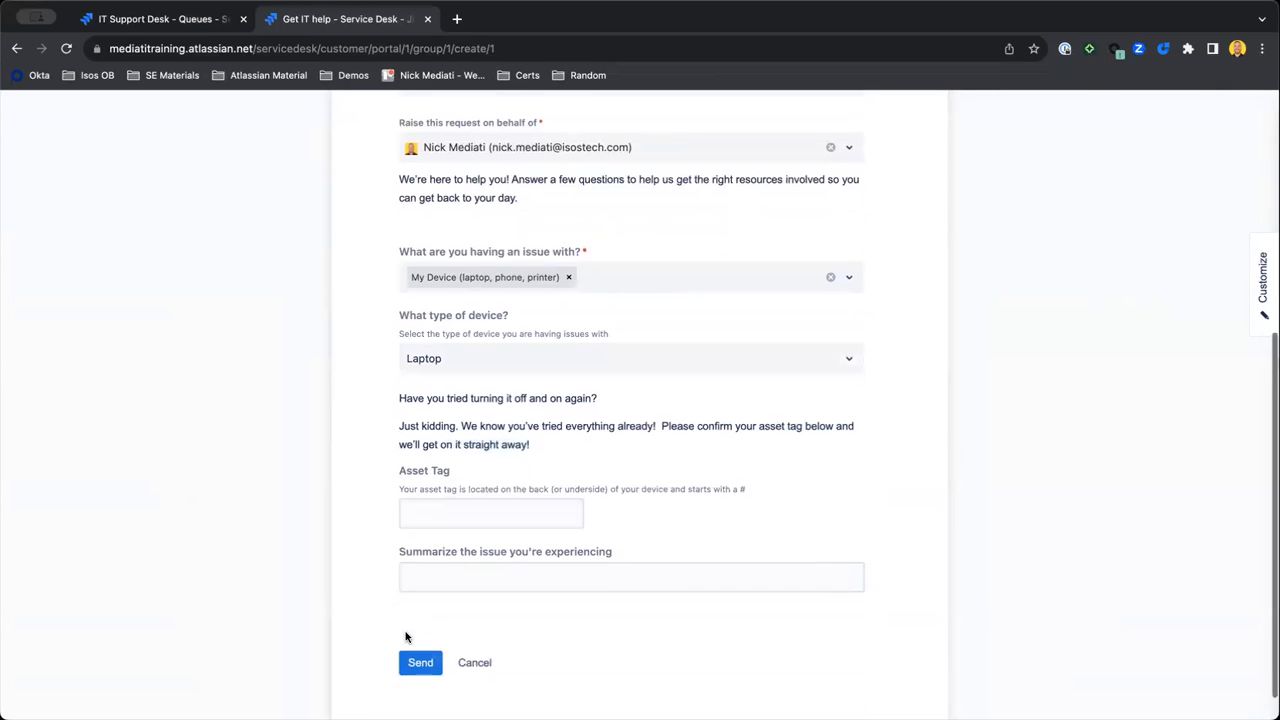
pyautogui.click(490, 512)
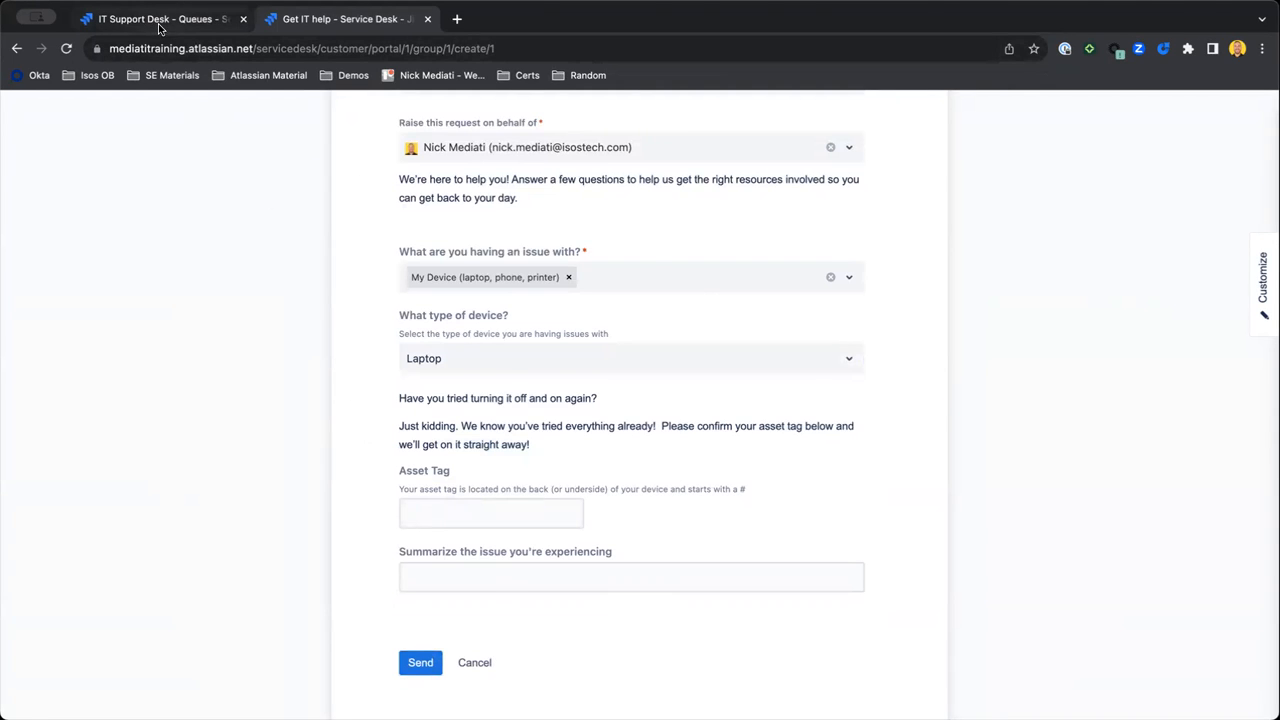
# - Reach the IT Support Desk project's Forms settings listing Get Help and New form
pyautogui.click(156, 18)
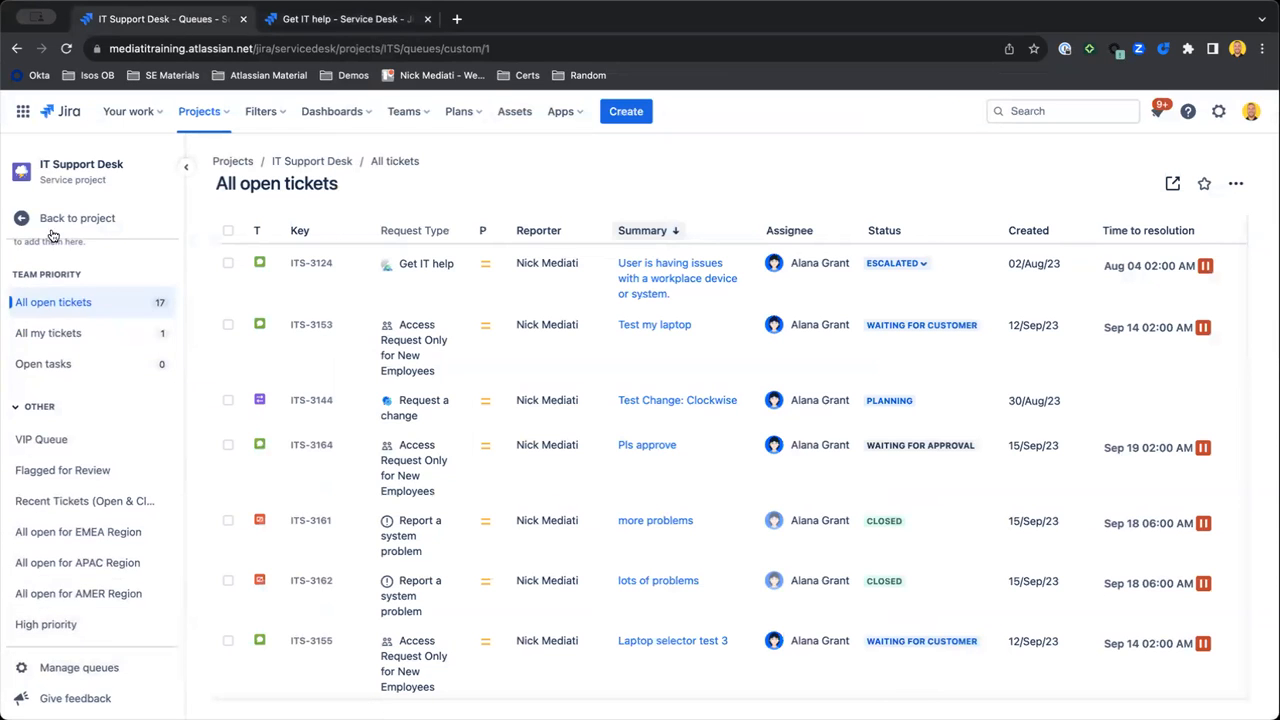
pyautogui.click(76, 218)
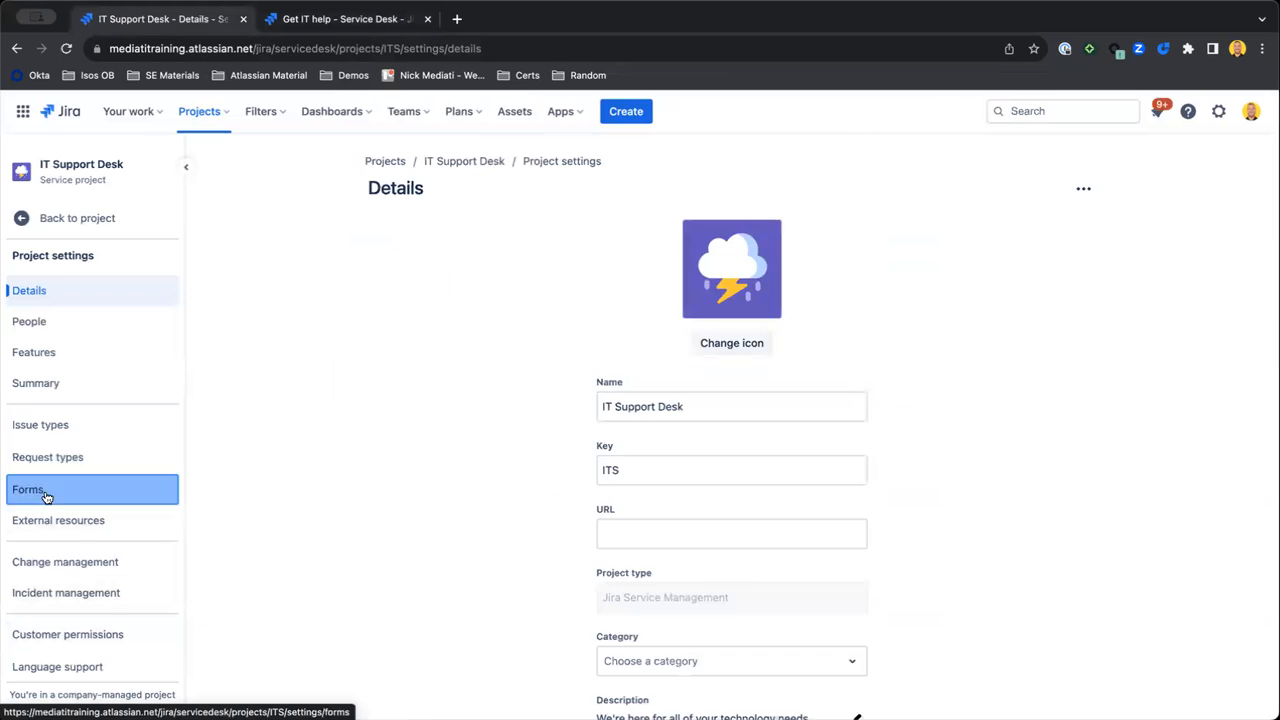
pyautogui.click(28, 488)
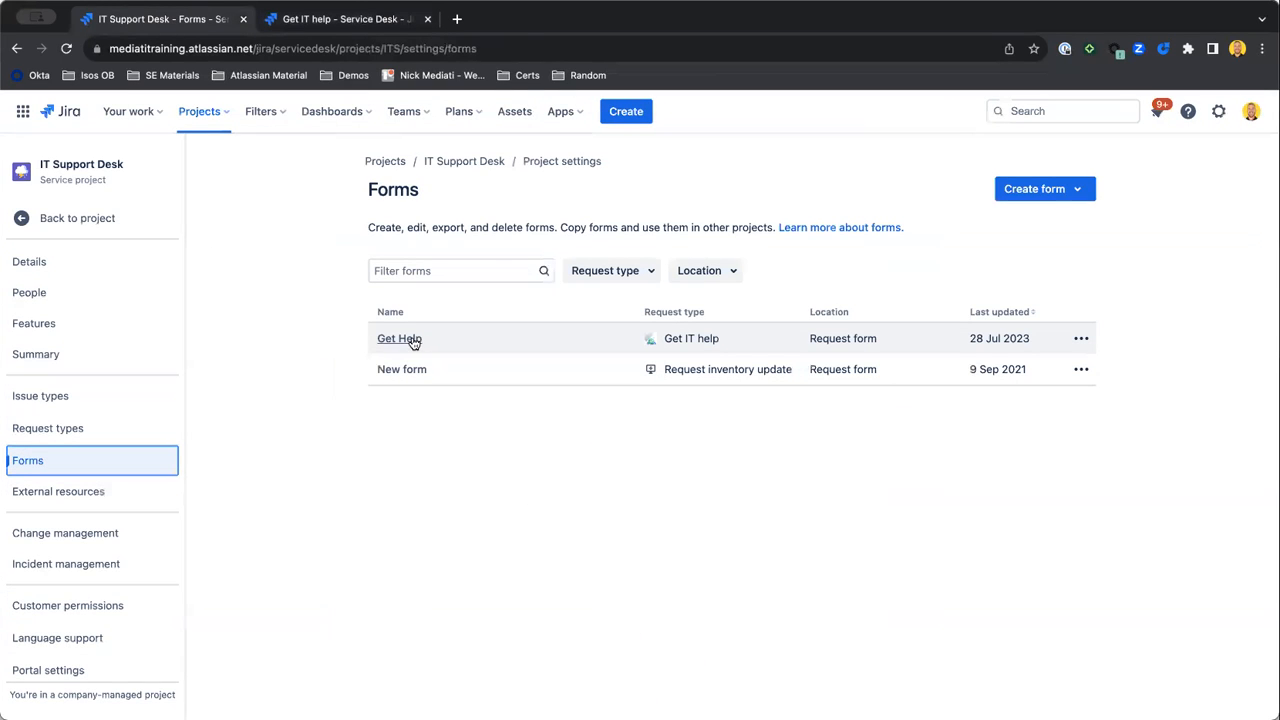
# - Load the Get Help form in the builder and view the 'What type of device?' dropdown
pyautogui.click(400, 338)
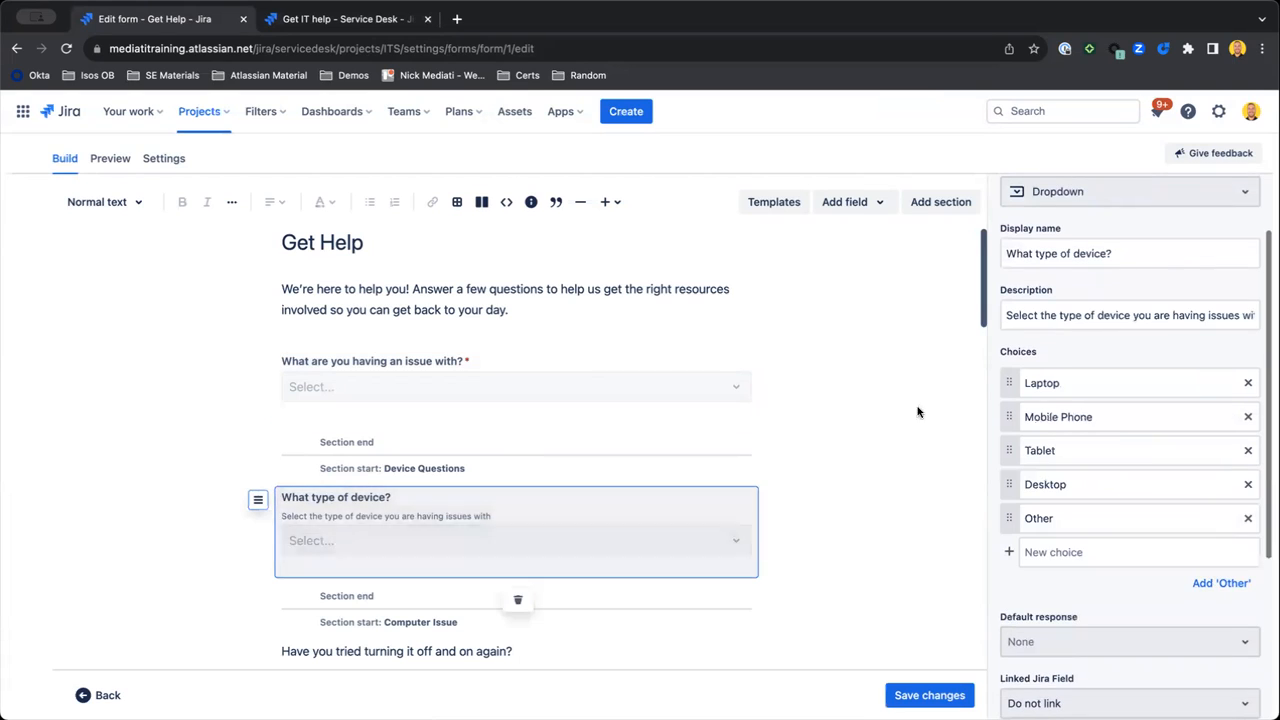
pyautogui.scroll(-3)
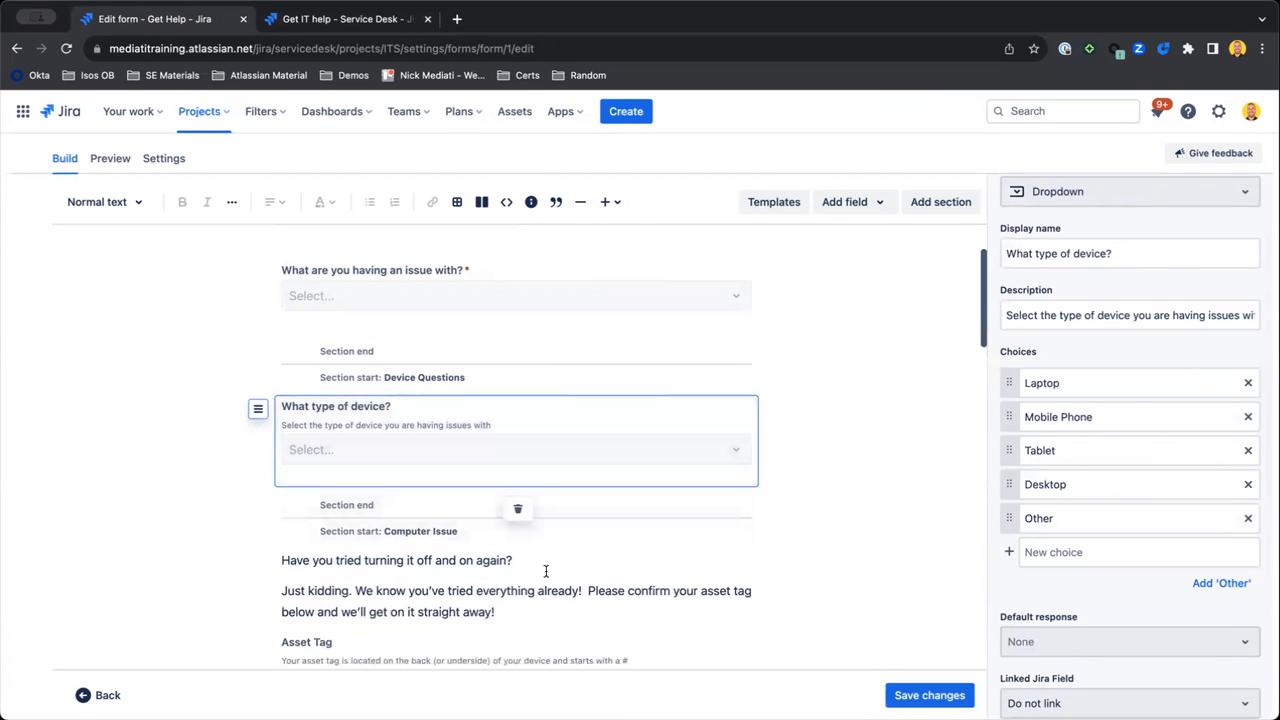
# - Inspect the Computer Issue section's conditional display rule for Laptop or Desktop
pyautogui.click(420, 500)
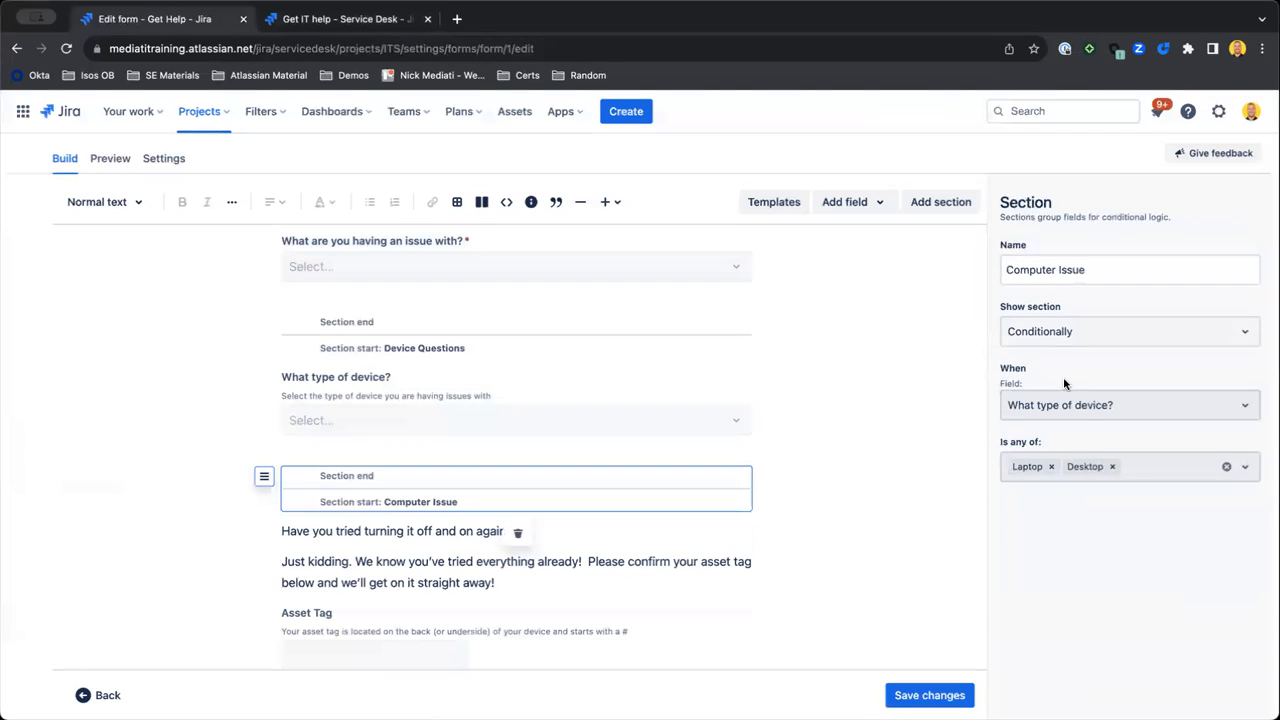
pyautogui.moveTo(1096, 374)
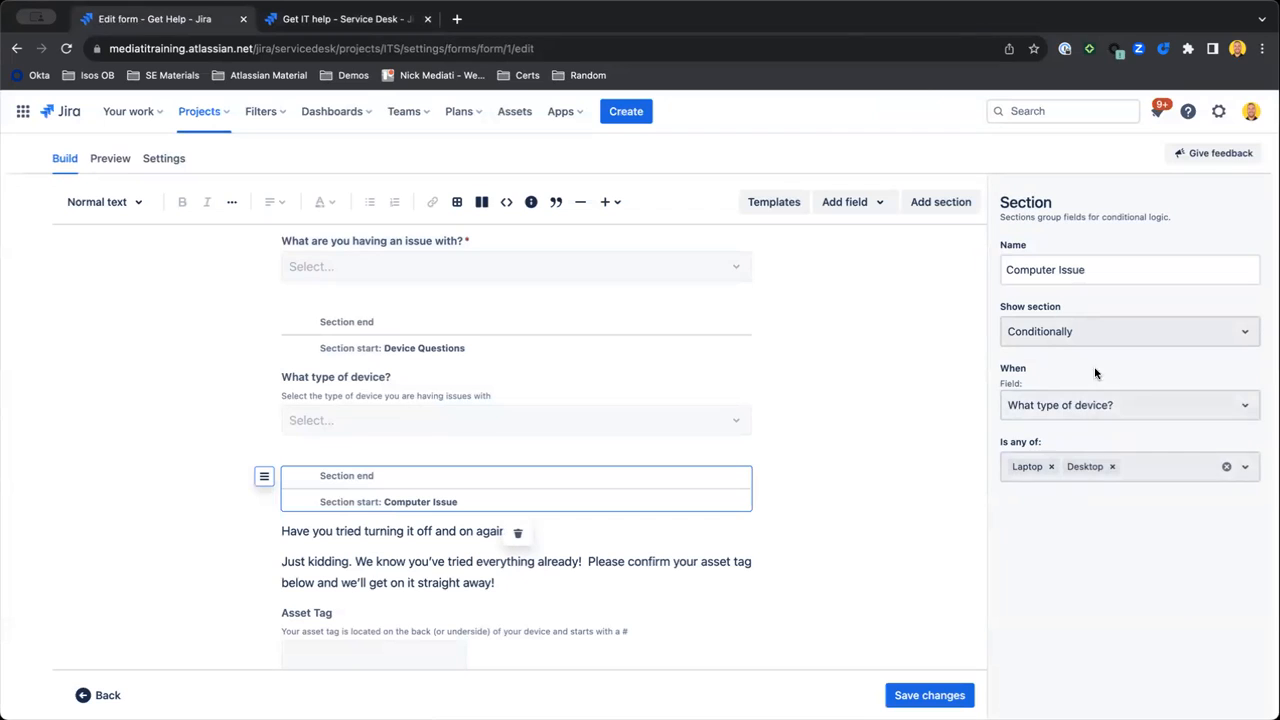
pyautogui.scroll(-3)
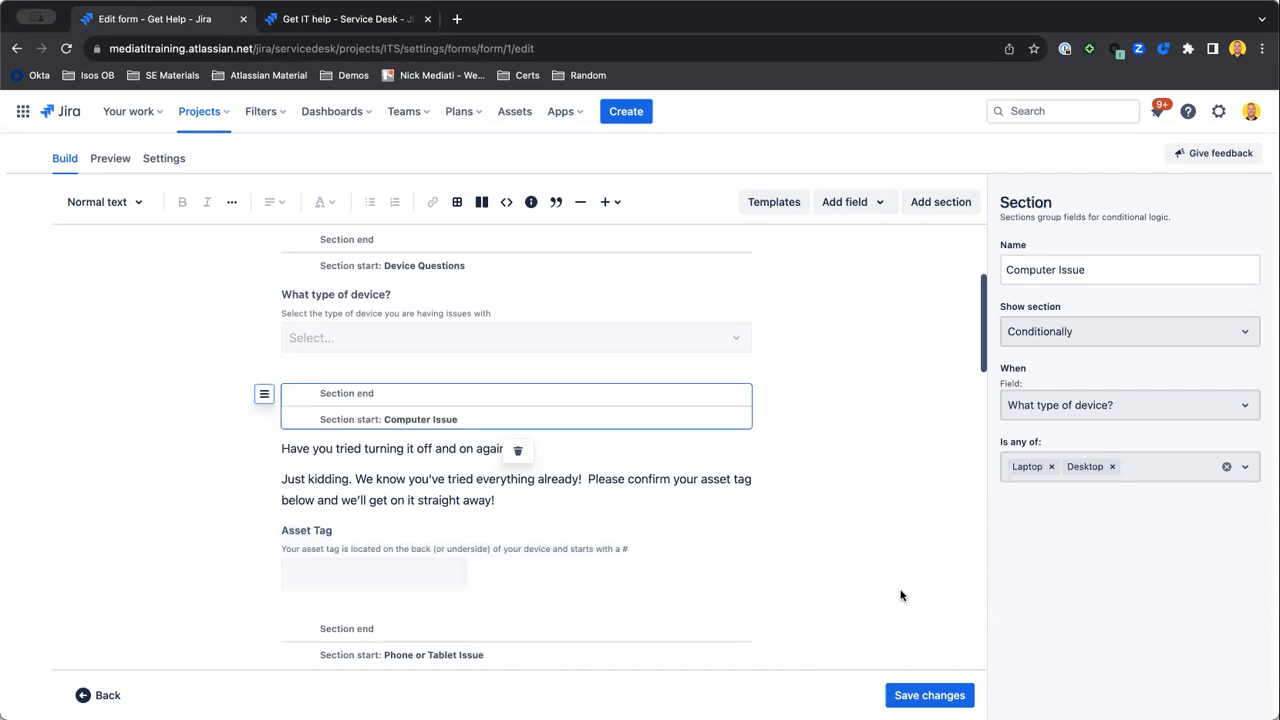
pyautogui.moveTo(980, 590)
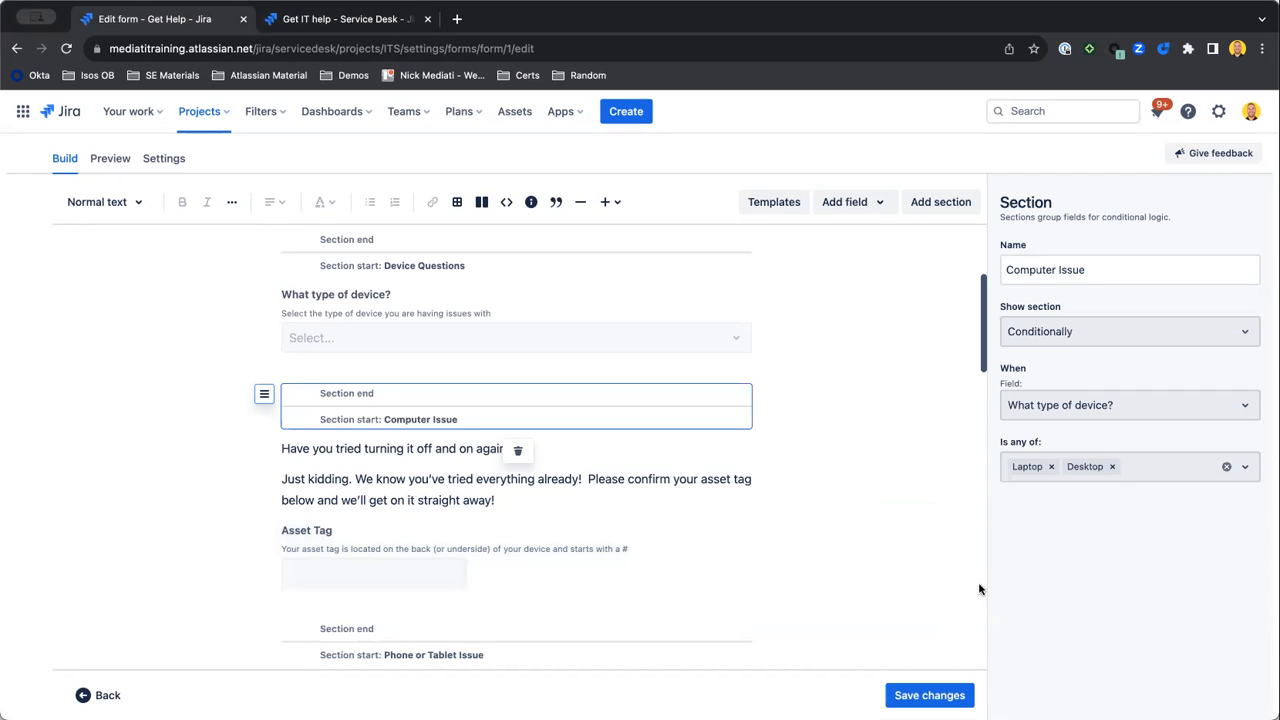
pyautogui.moveTo(928, 568)
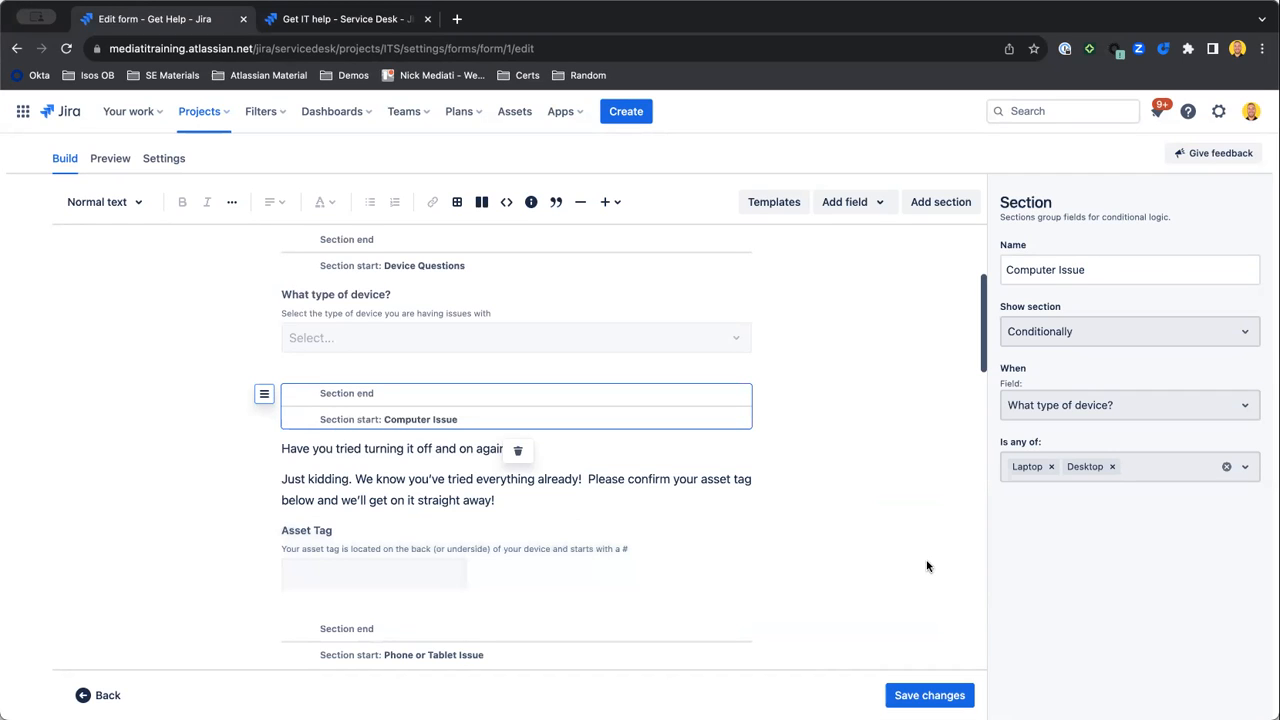